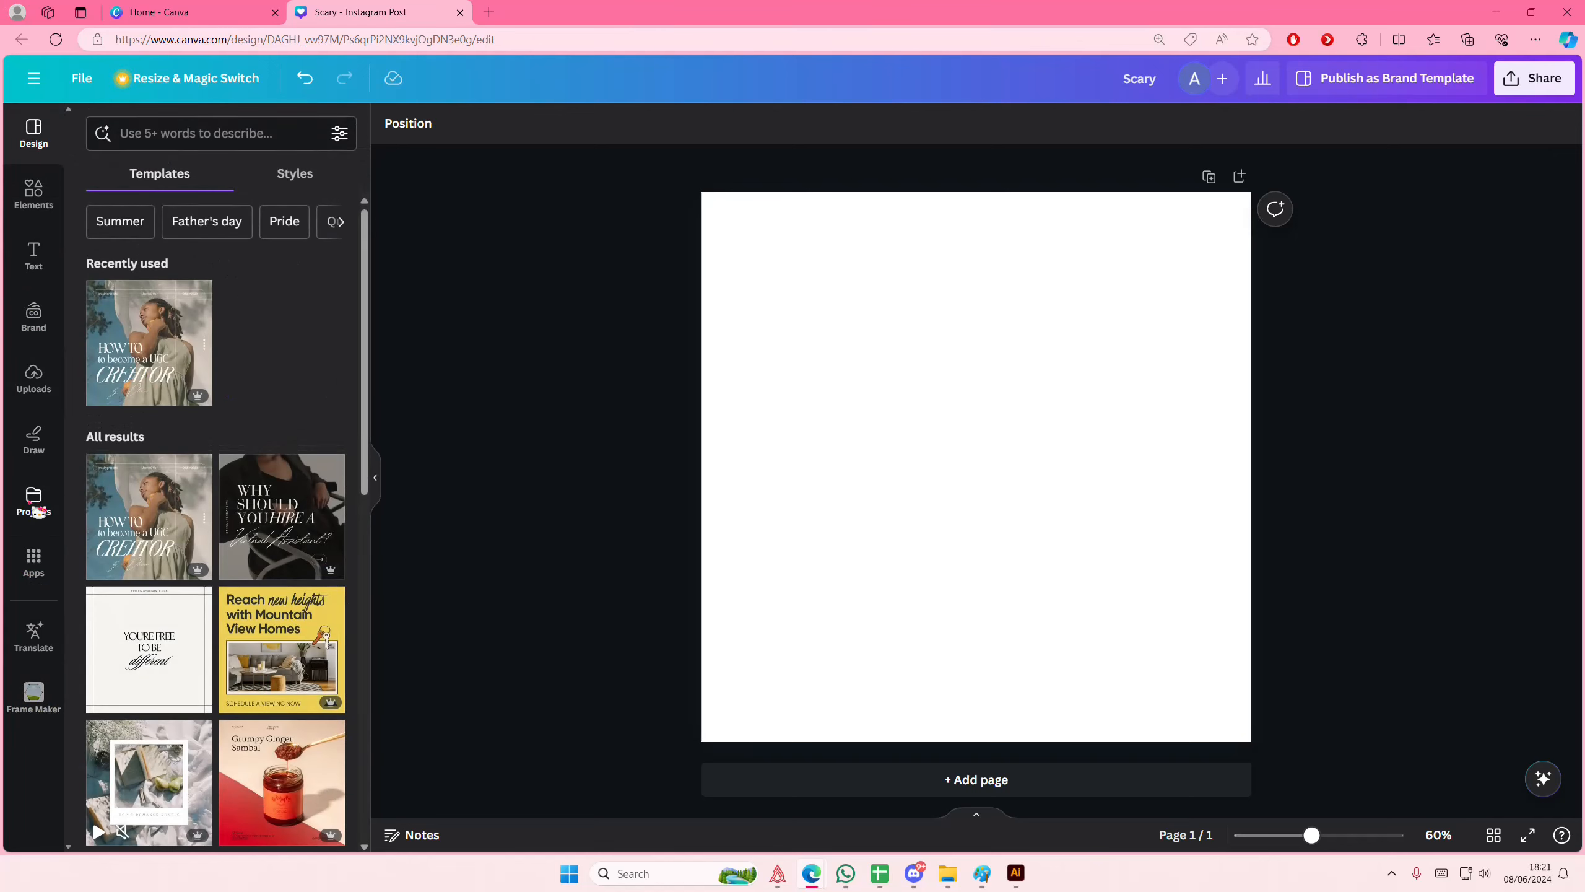
# Step: Launch the Sketch To Life app from Canva's Apps collection
pyautogui.click(33, 562)
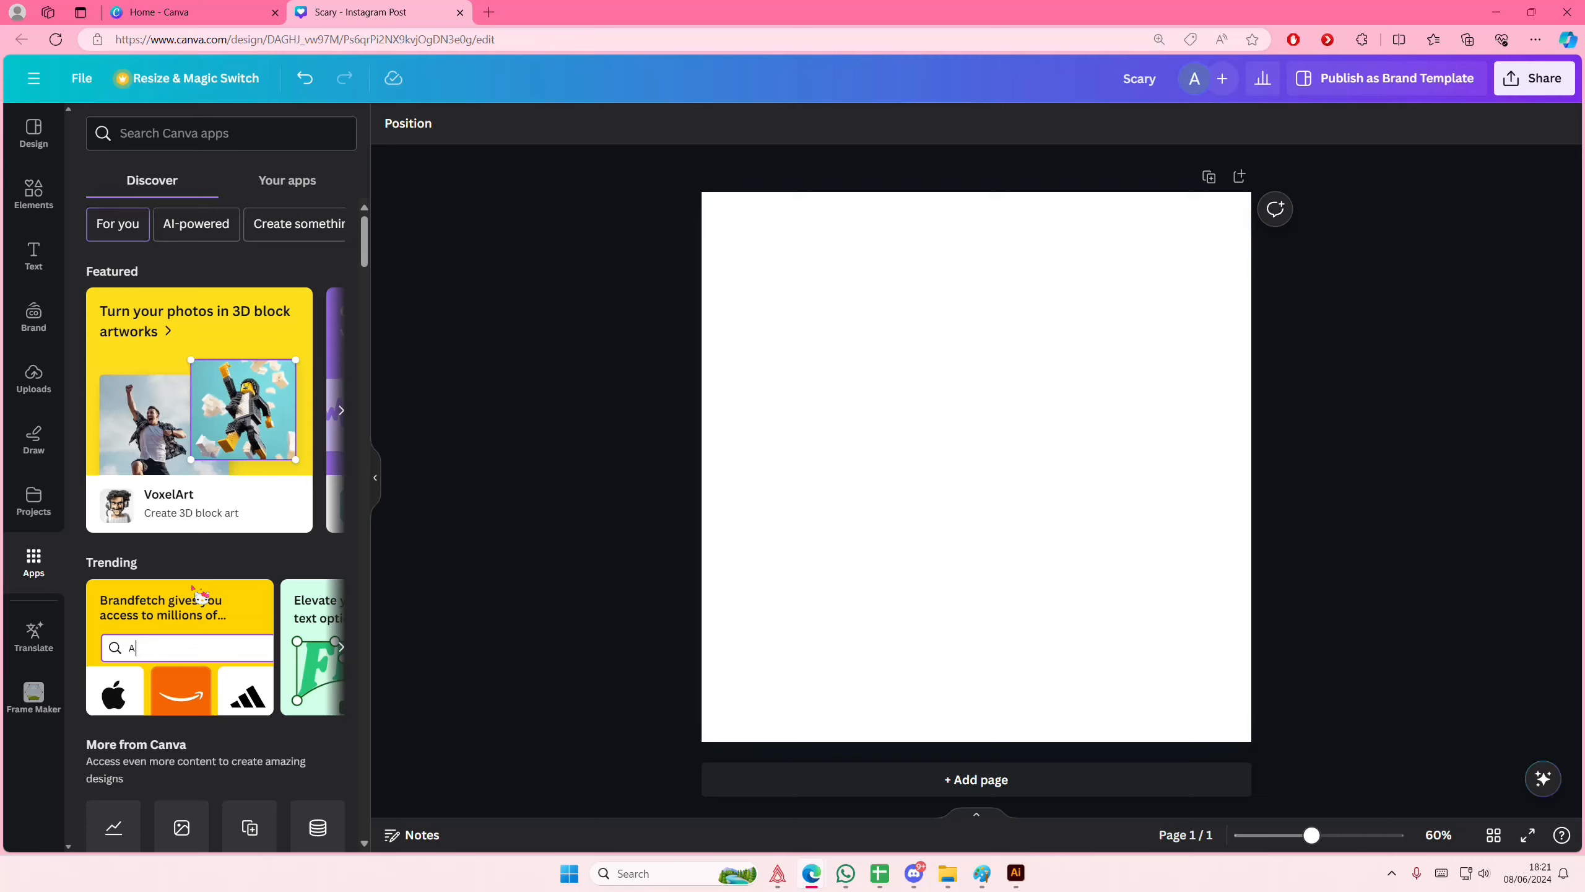
pyautogui.scroll(-3)
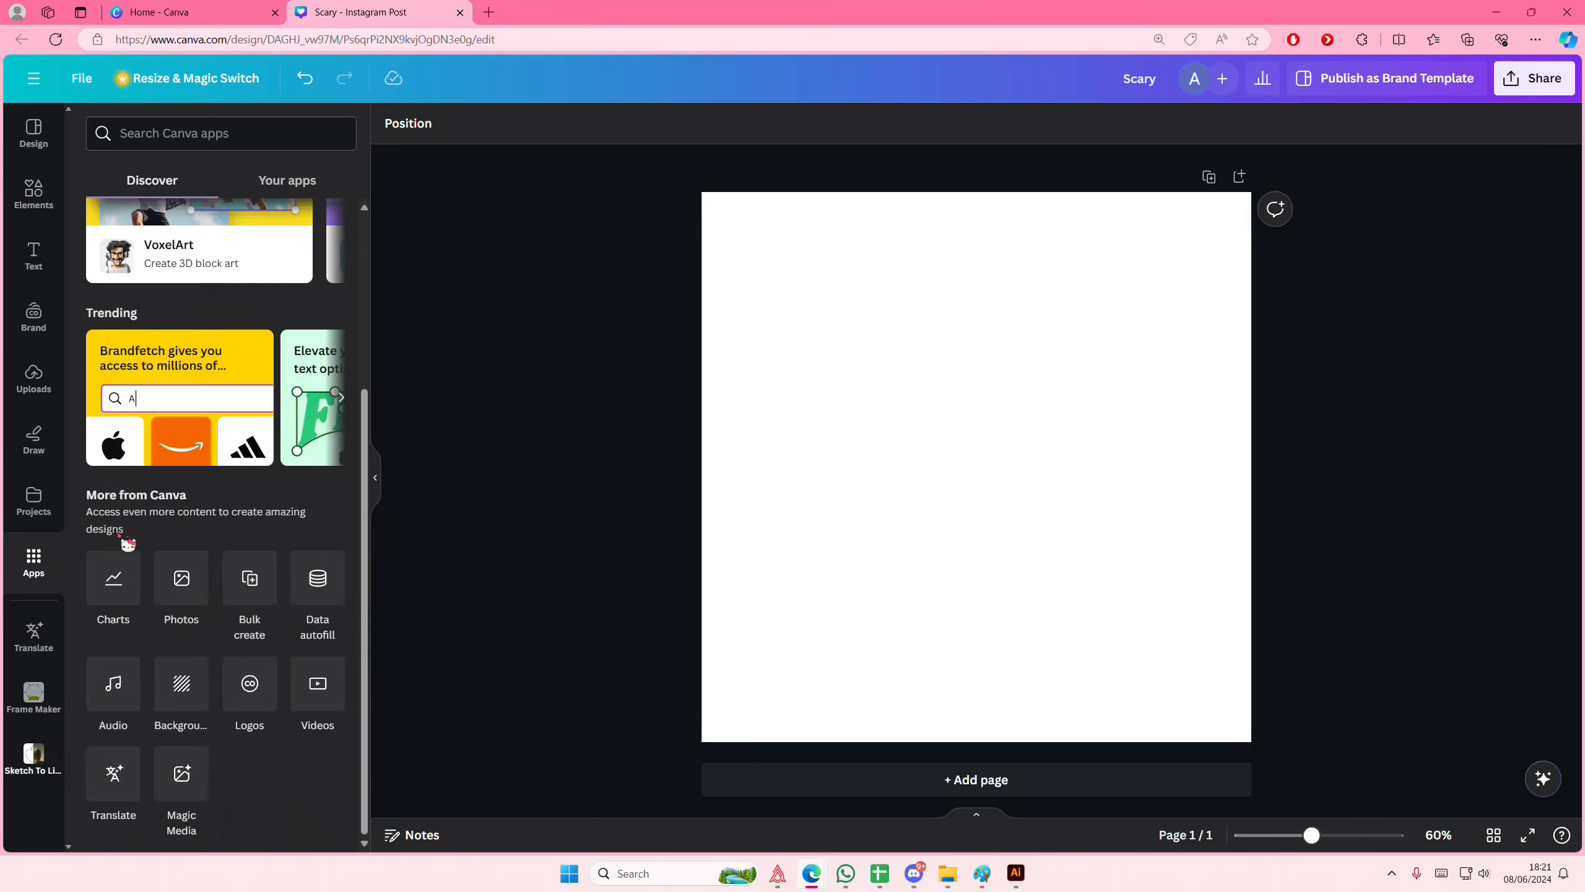
pyautogui.click(34, 757)
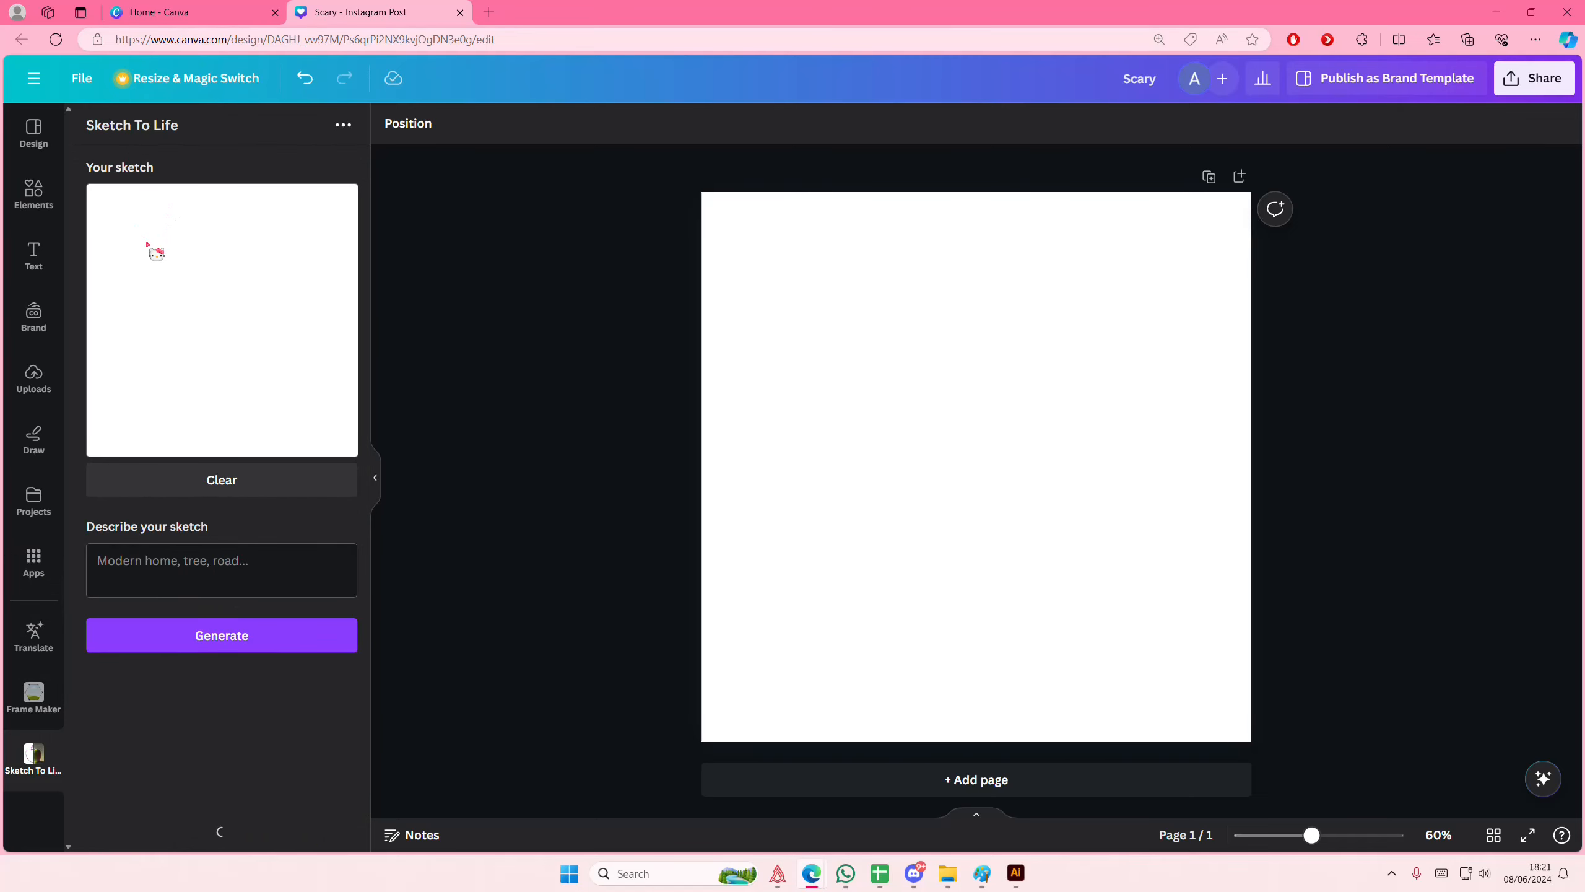
# Step: Draw the outline of a pizza slice with crust and toppings in the sketch area
pyautogui.moveTo(153, 243); pyautogui.dragTo(262, 349)
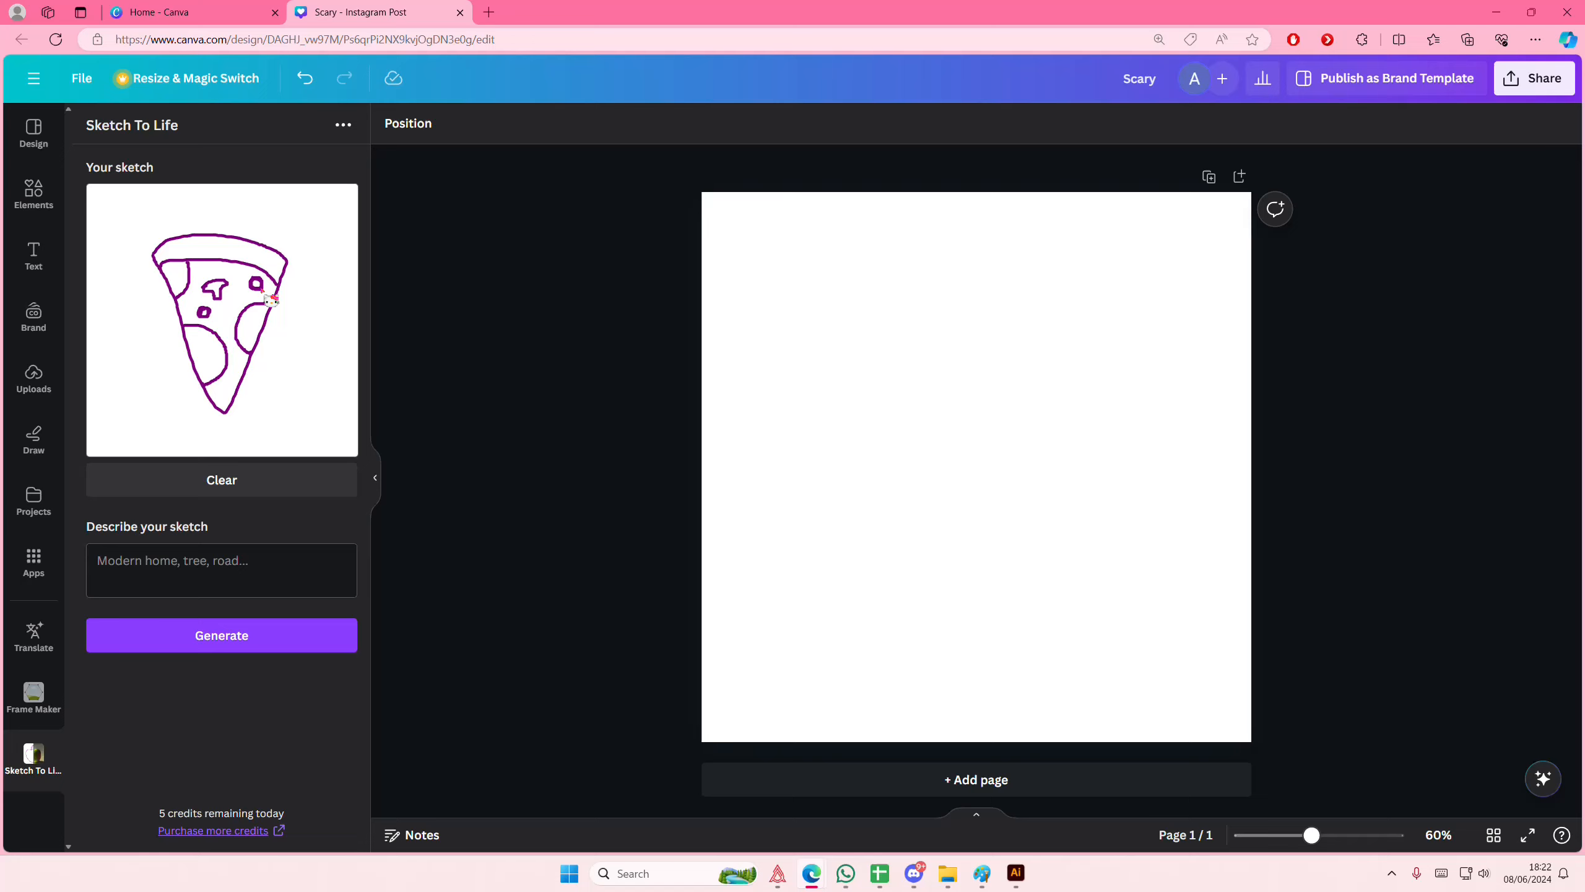
pyautogui.moveTo(238, 384)
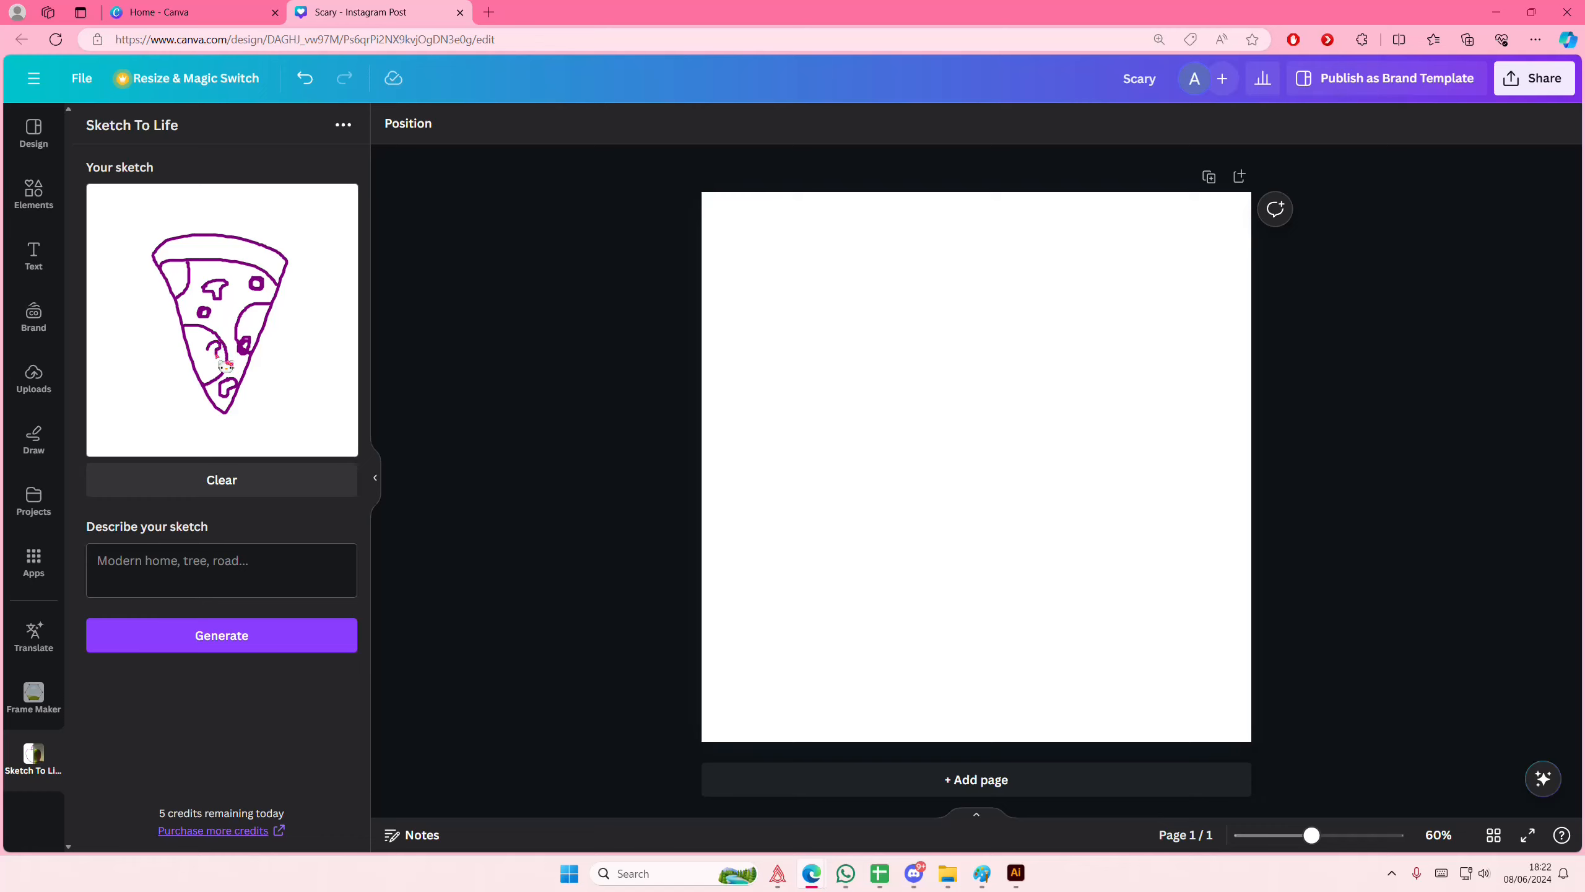
# Step: Describe the sketch as 'pizza mushroom olives' and generate the image onto the page
pyautogui.click(221, 570)
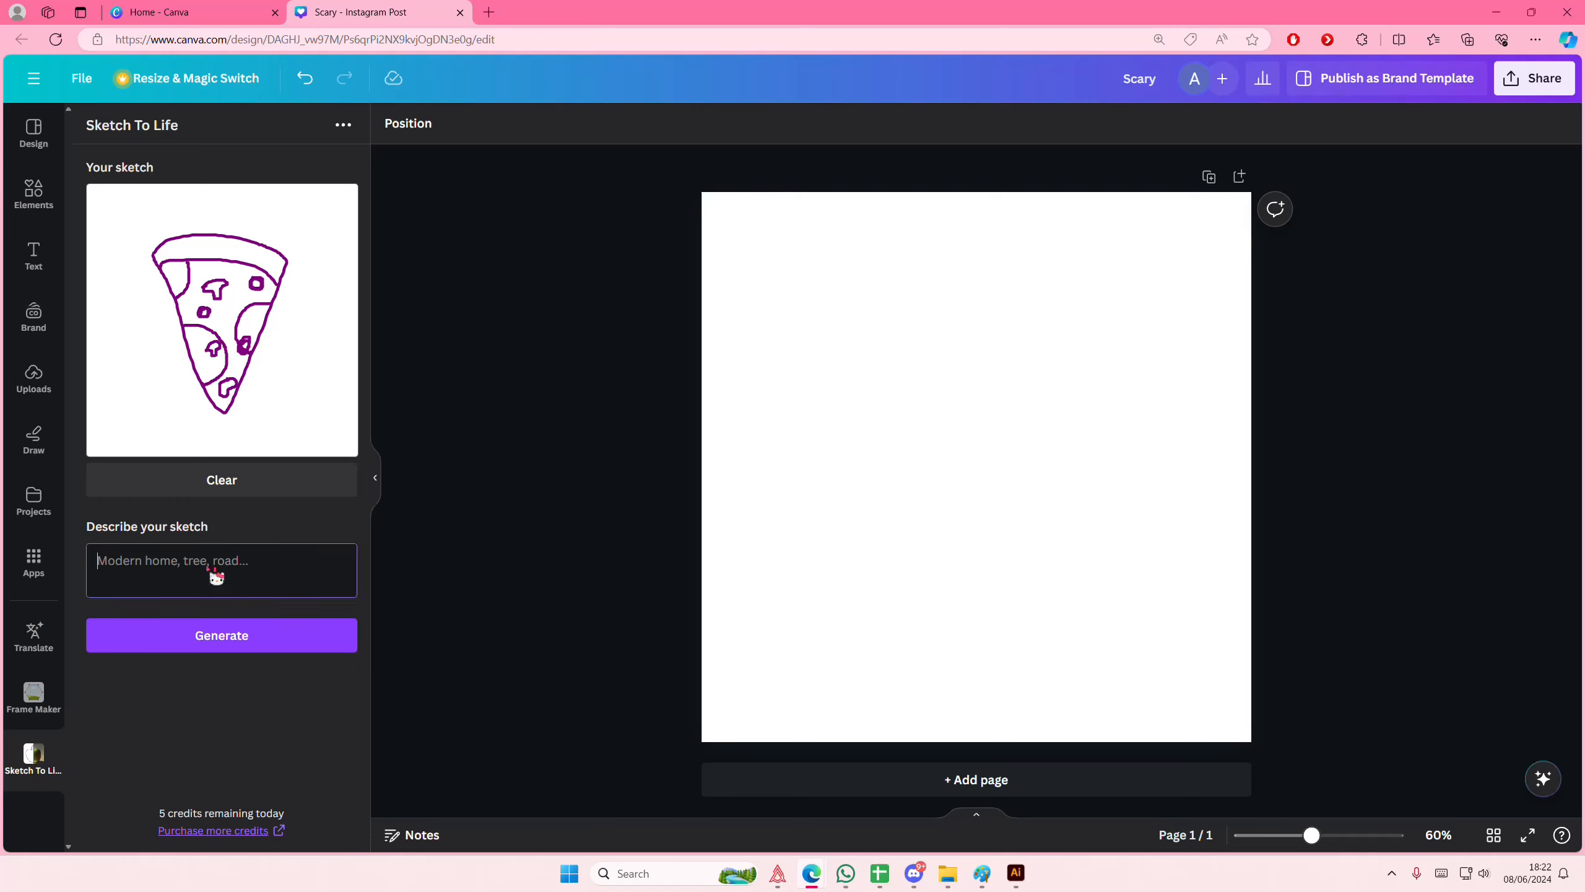
pyautogui.write('pizza mush')
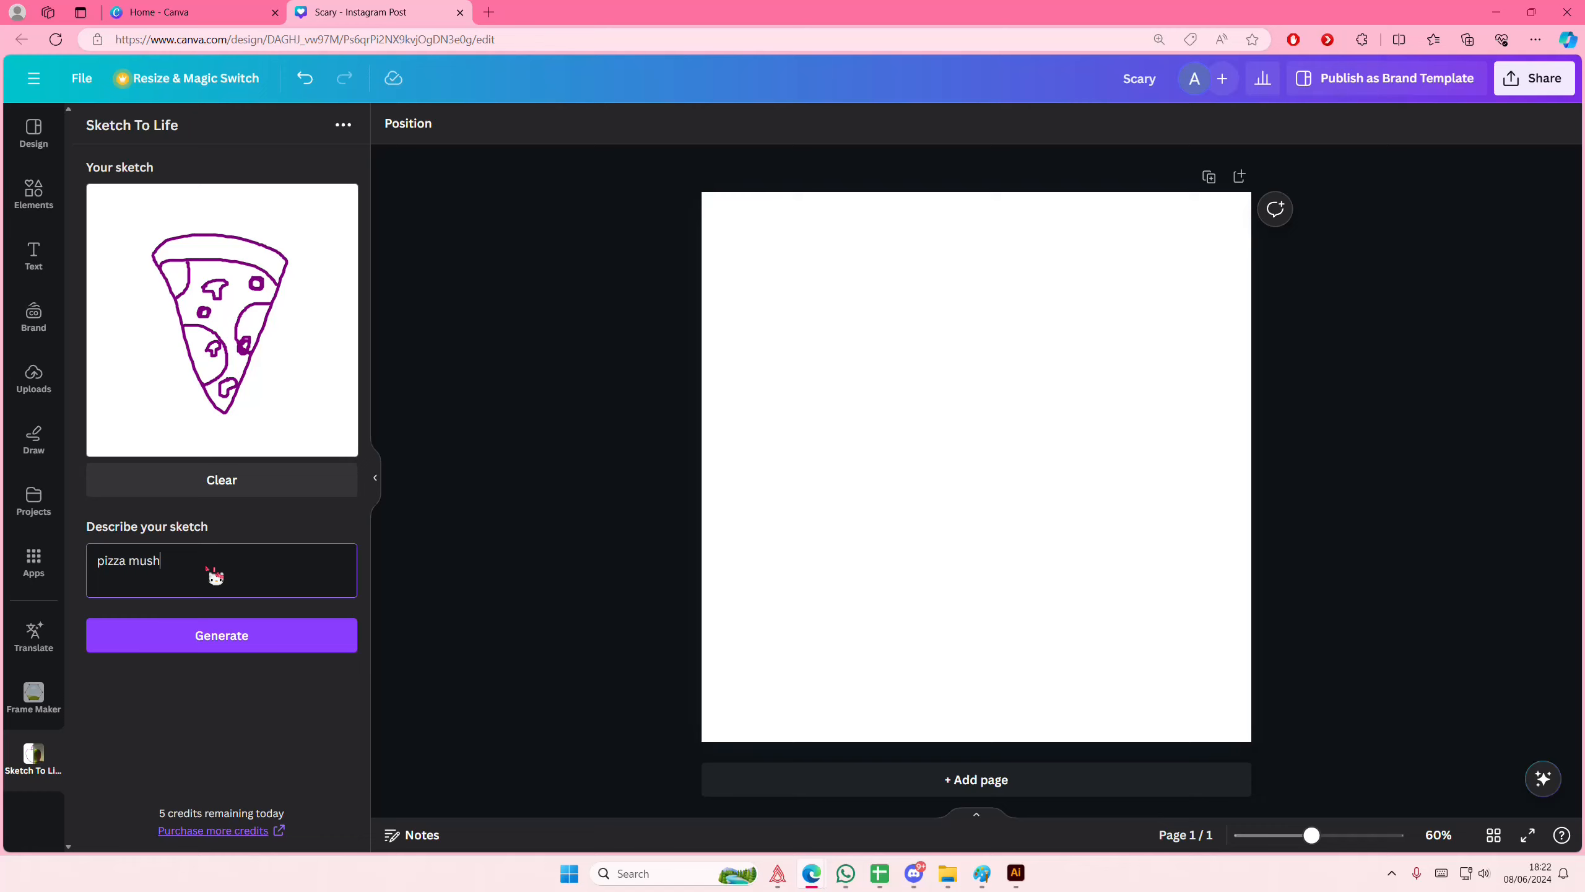
pyautogui.write('room olives')
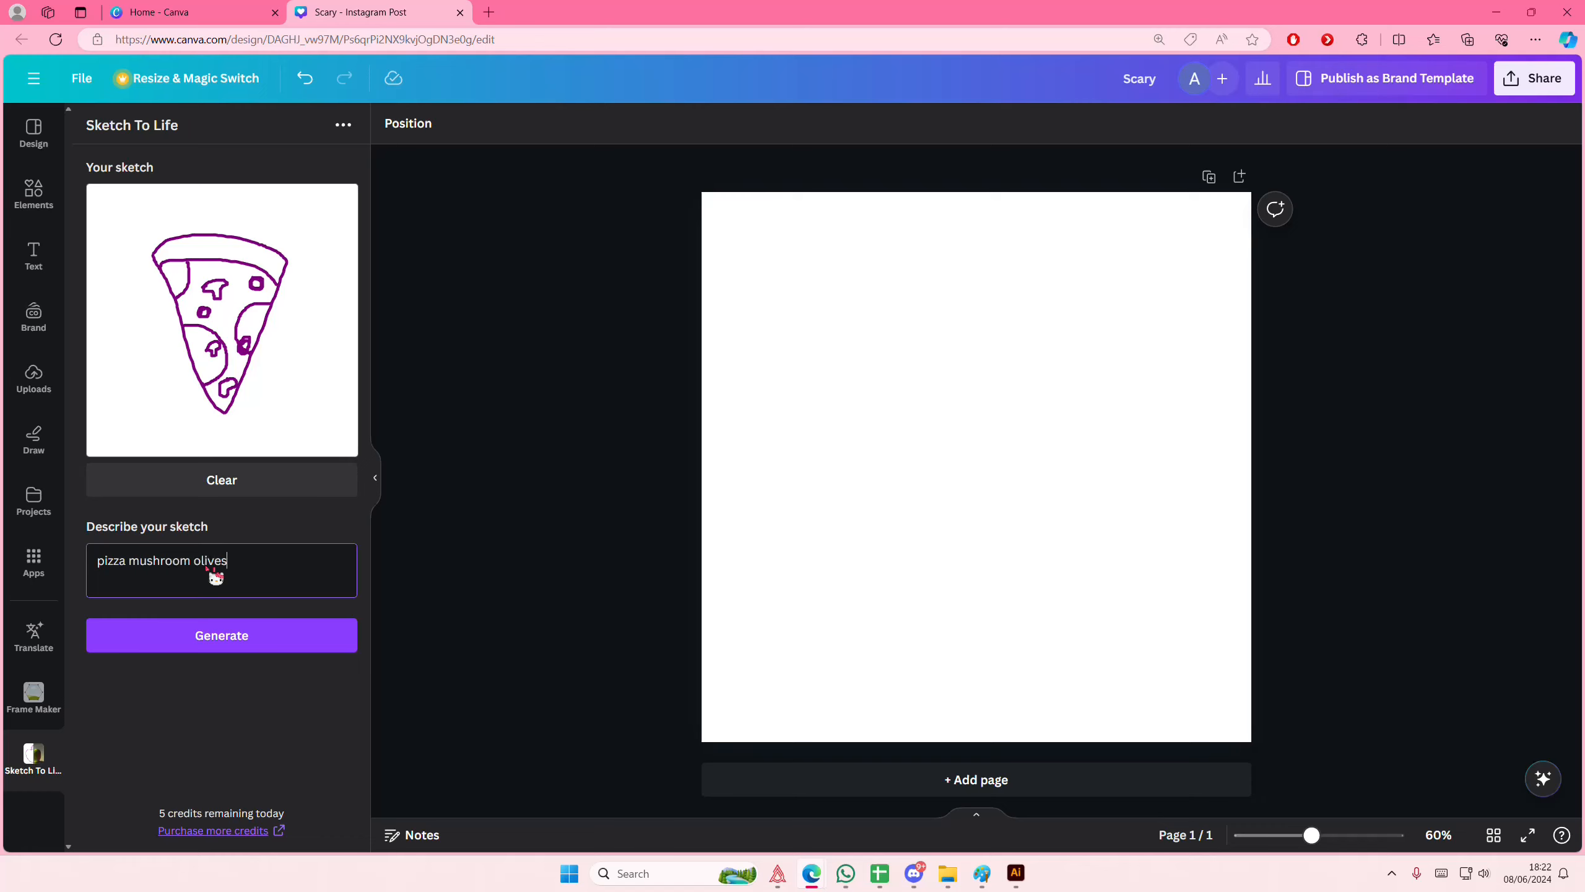
pyautogui.click(221, 635)
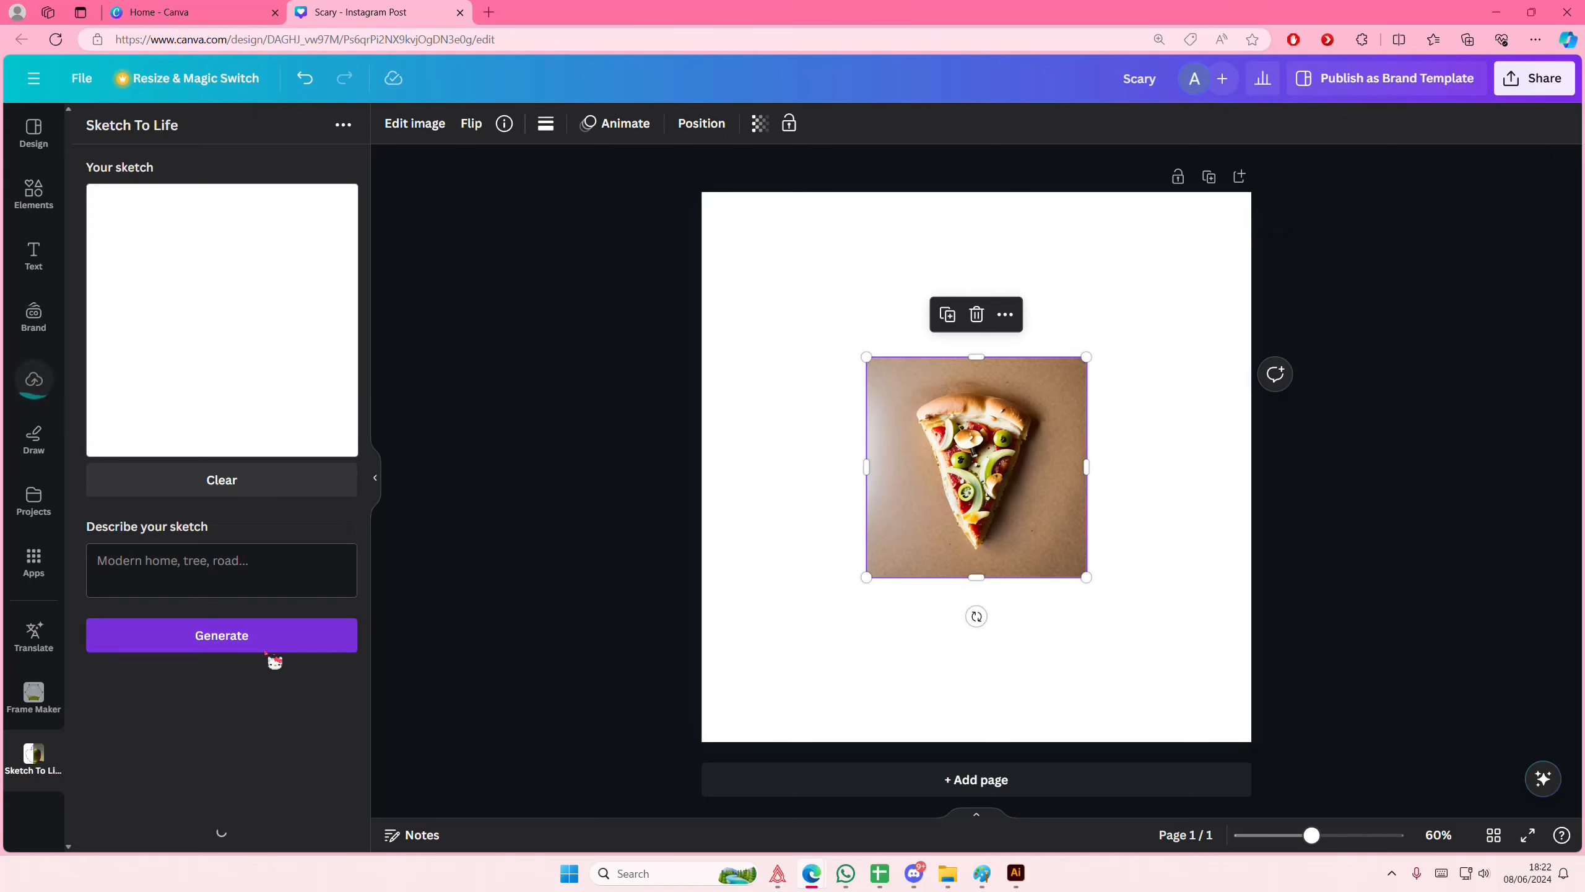
# Step: Resize the pizza photo to fill most of the page and center it with the snap guides
pyautogui.moveTo(1087, 576); pyautogui.dragTo(1250, 738)
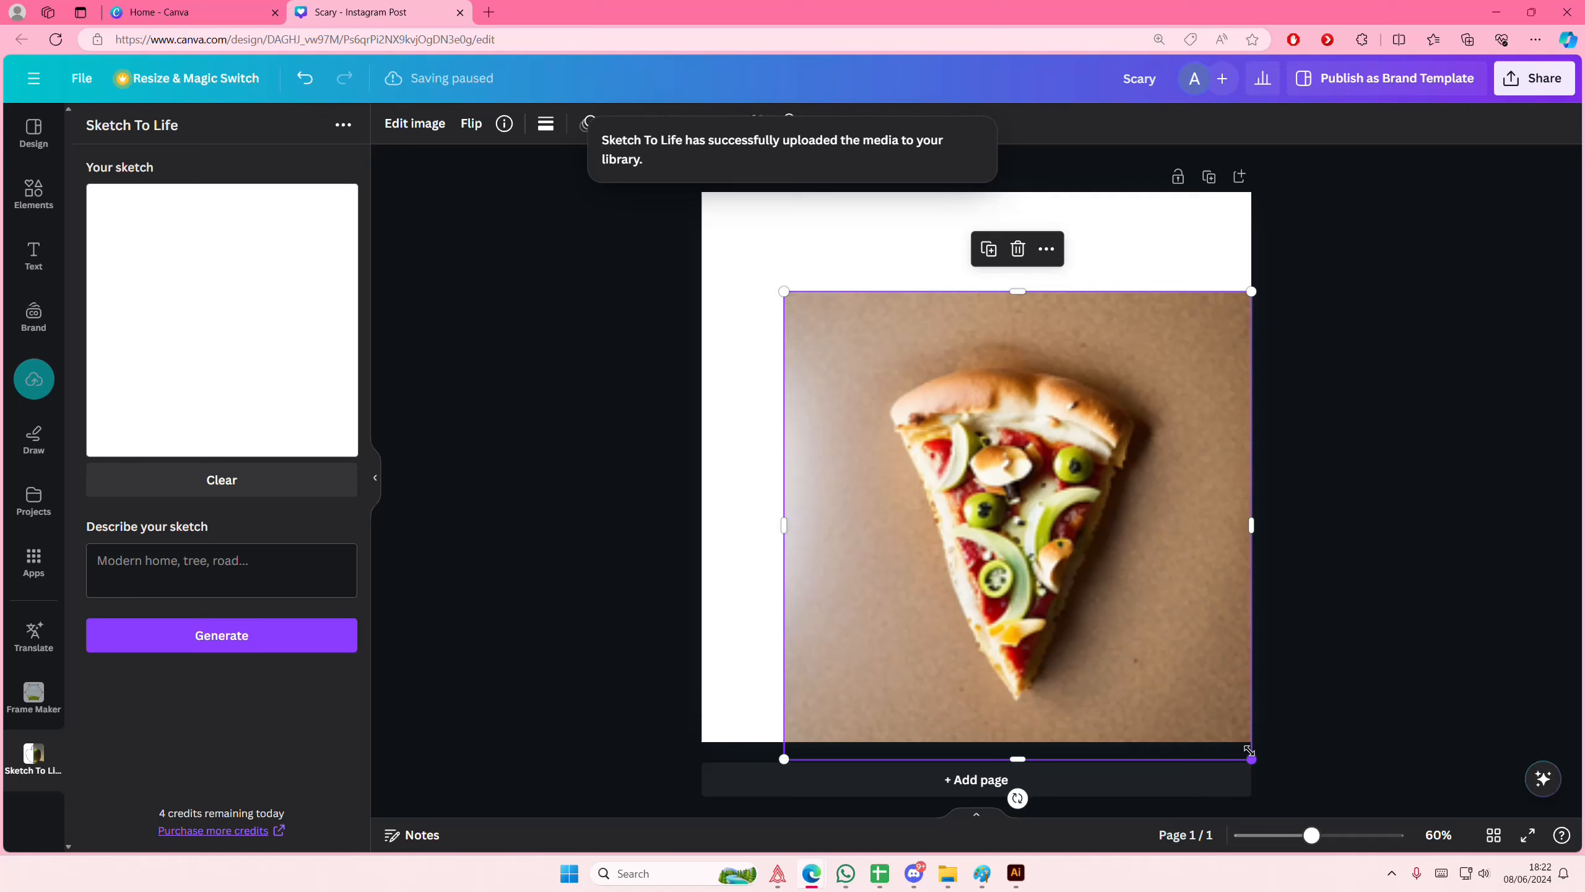
pyautogui.moveTo(1250, 752); pyautogui.dragTo(1223, 724)
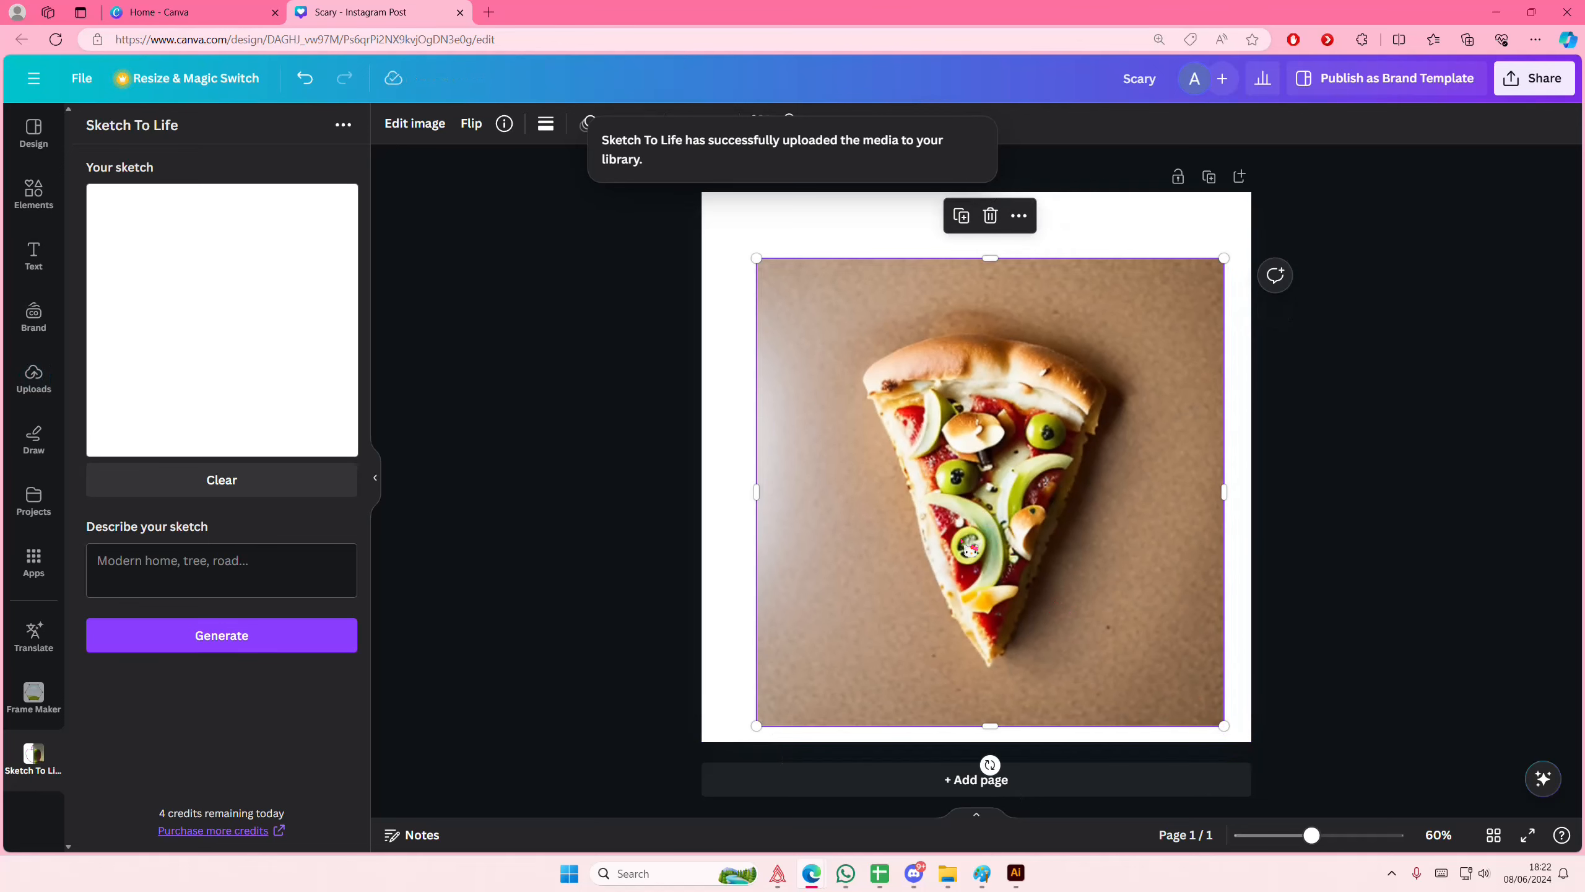
pyautogui.moveTo(990, 490); pyautogui.dragTo(991, 465)
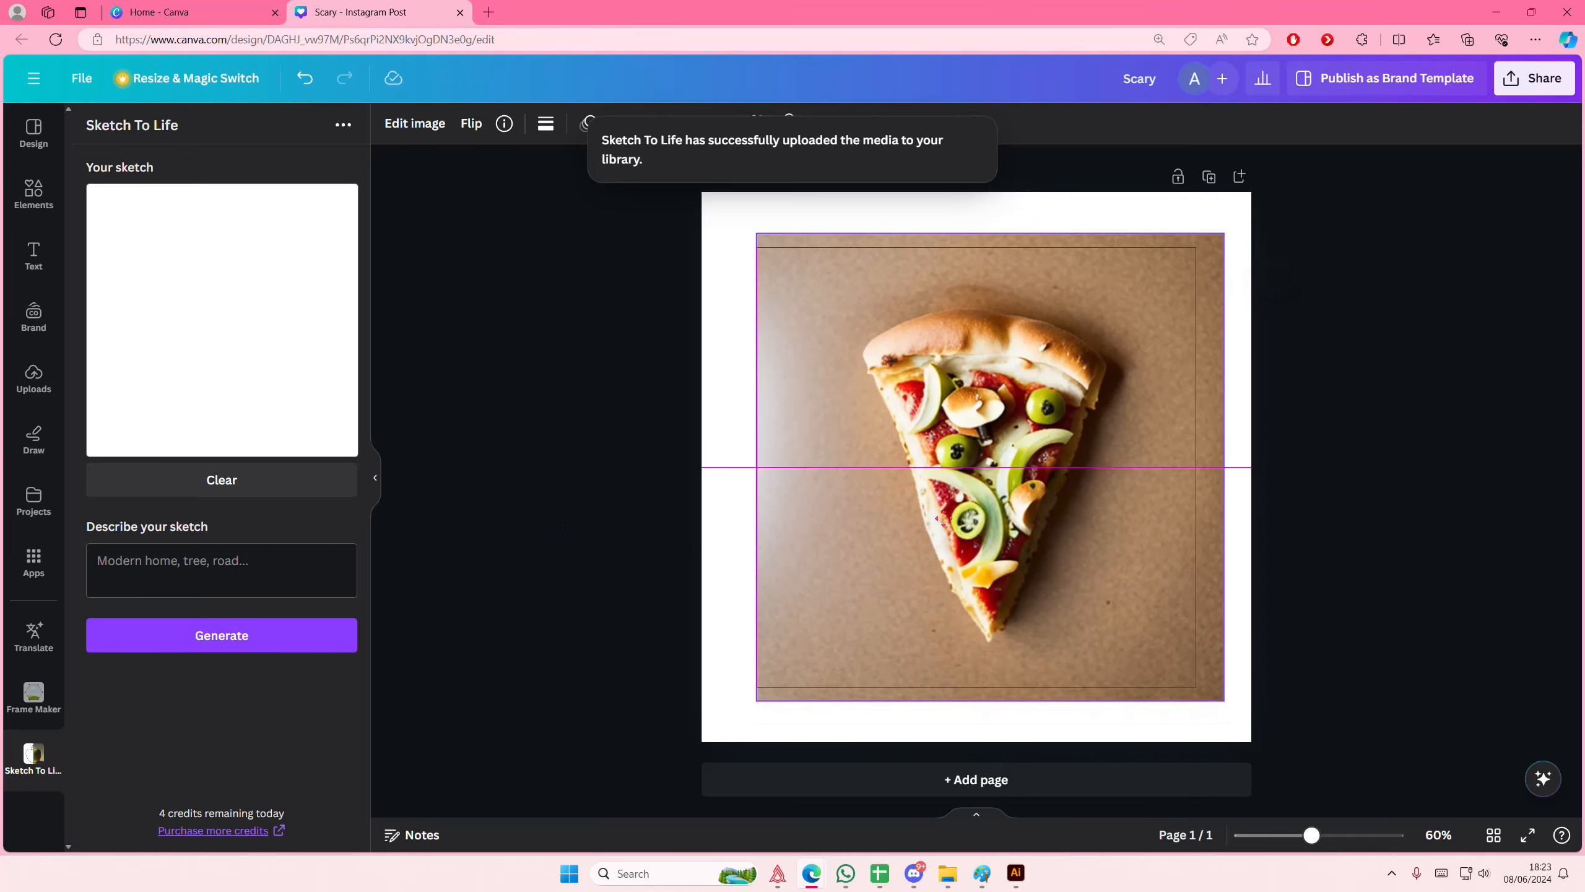